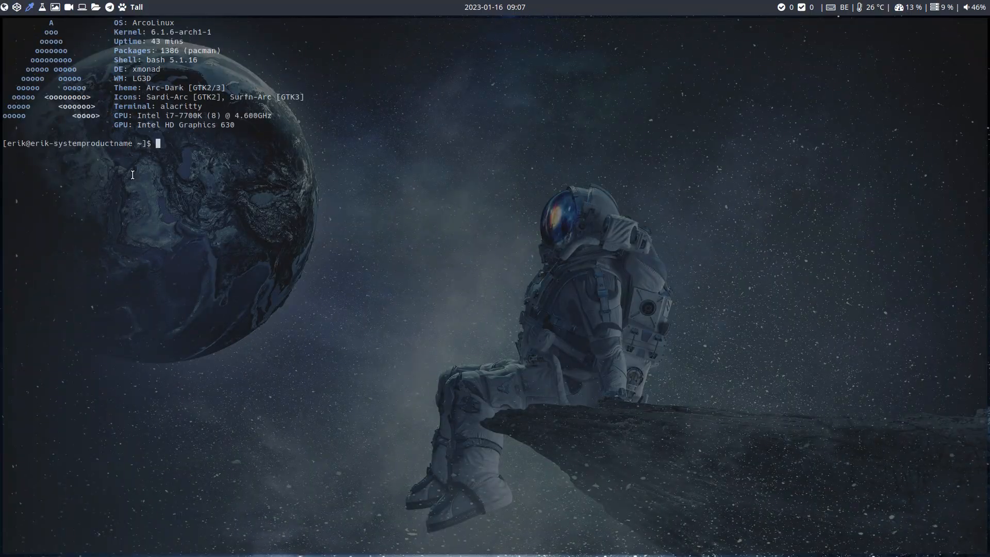
- Enter 'sudo pacman -S arcolinux-xmonad-xmobar-git' at the prompt without running it
{"action": "type", "text": "sudo pacman -S arcolinux-xmonad-xmobar-git"}
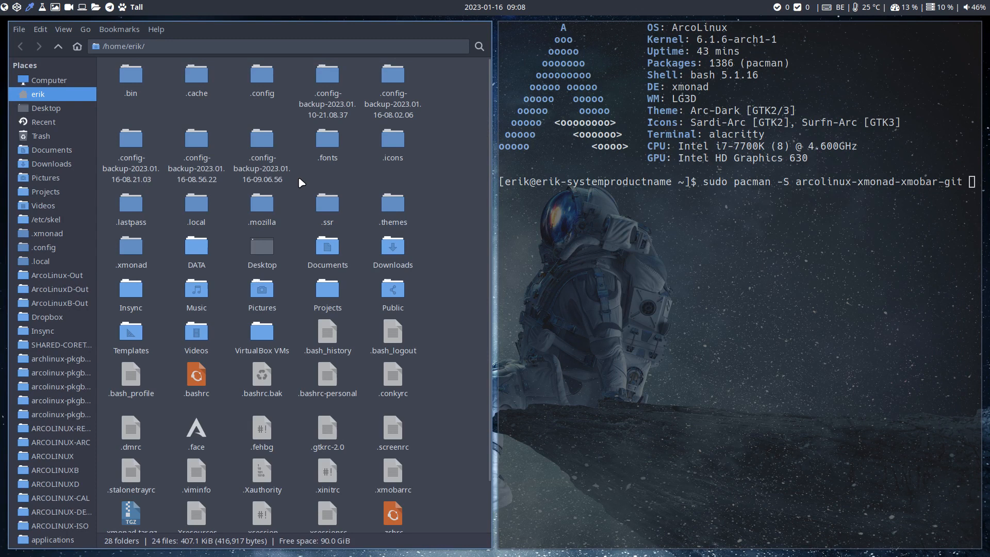
{"action": "mouse_move", "coordinate": [357, 196]}
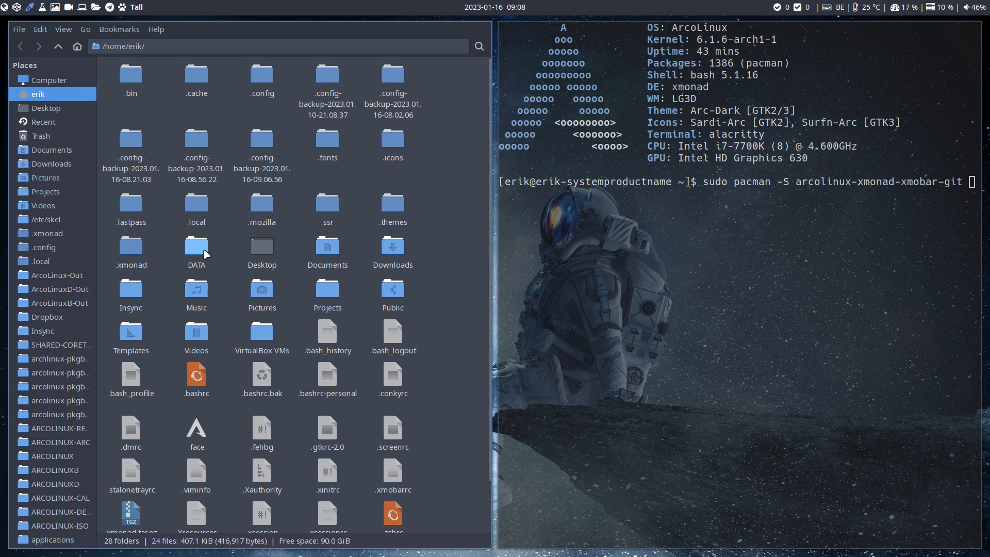
- Go into the ~/.xmonad folder and select the xmonad.hs configuration file
{"action": "double_click", "coordinate": [130, 251]}
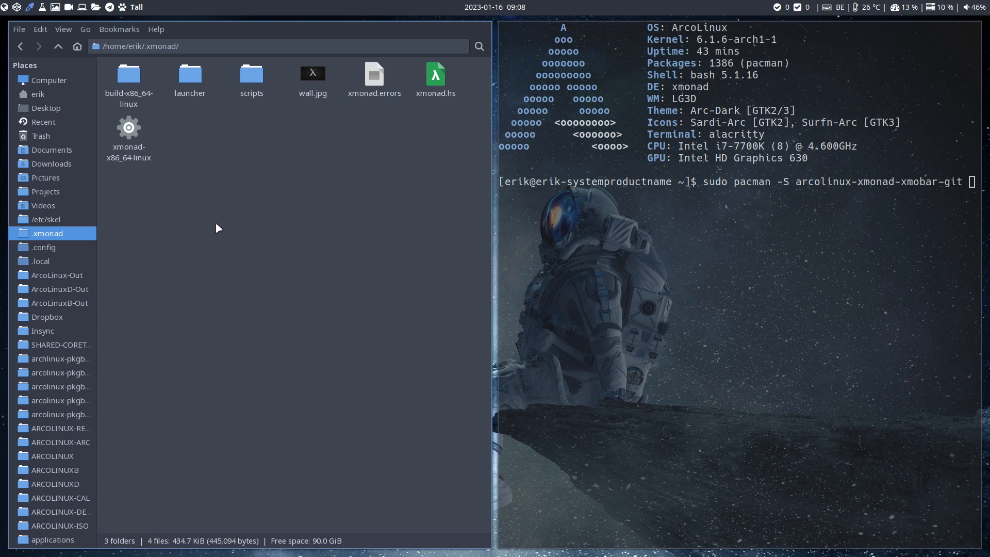
{"action": "left_click", "coordinate": [435, 74]}
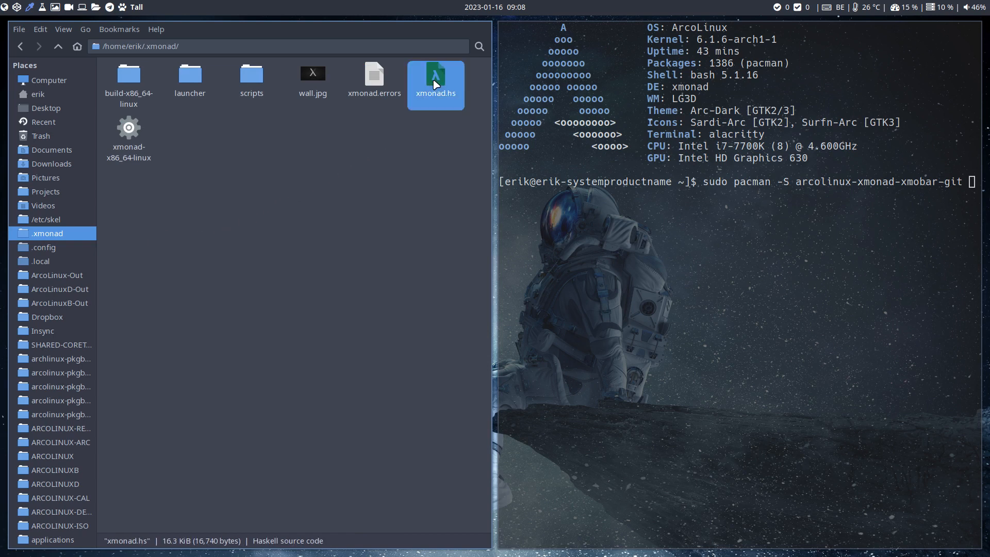
{"action": "mouse_move", "coordinate": [449, 97]}
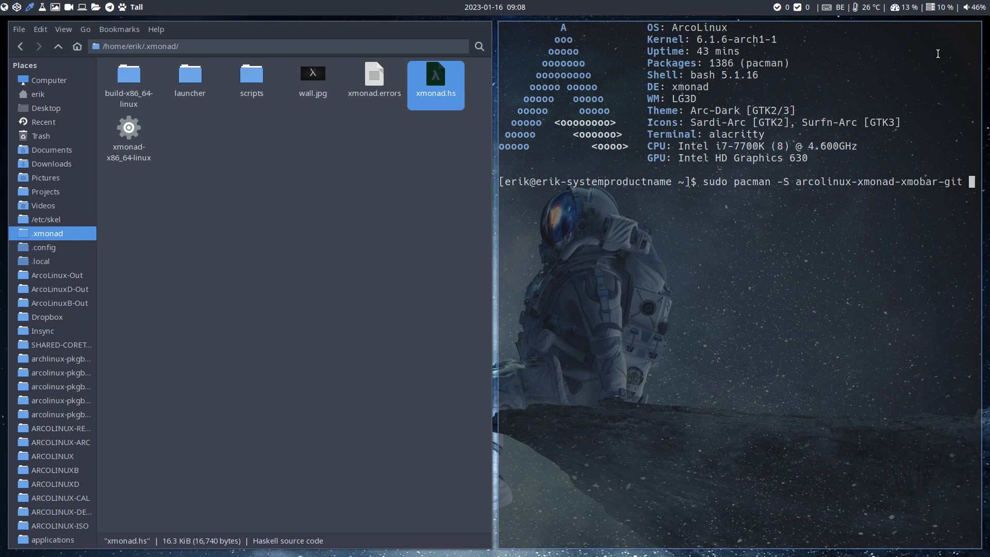
{"action": "mouse_move", "coordinate": [763, 286]}
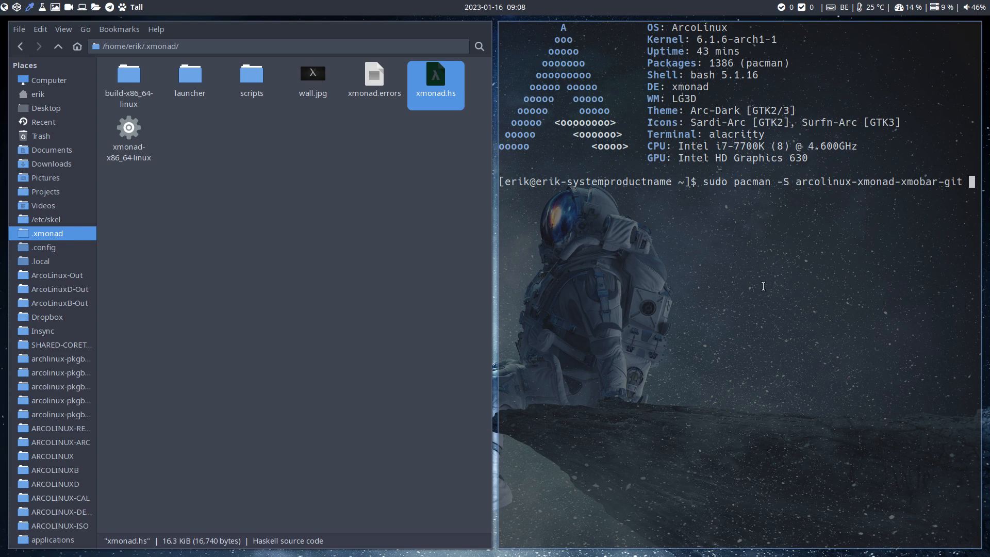
{"action": "mouse_move", "coordinate": [722, 300]}
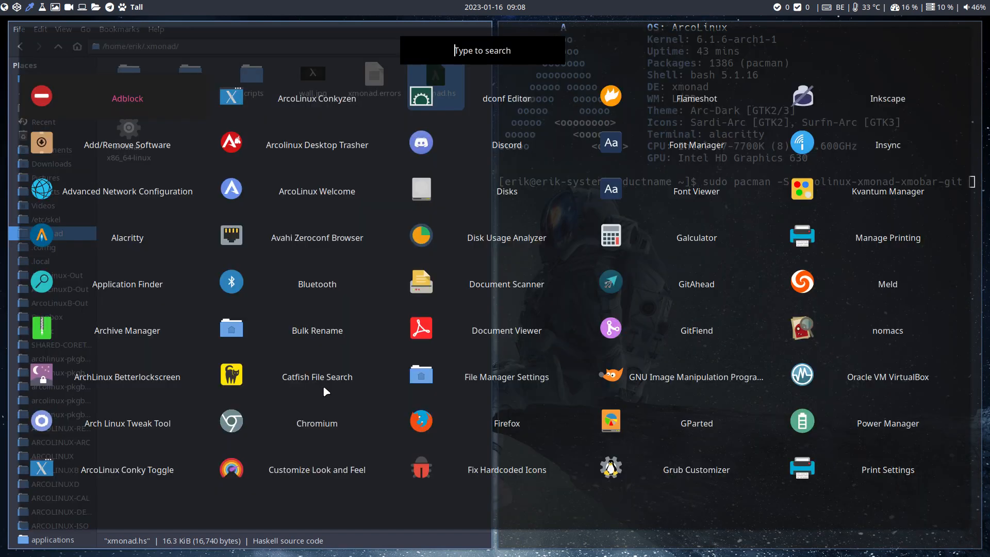
- Search 'p' in the application launcher to start Add/Remove Software (Pamac)
{"action": "type", "text": "p"}
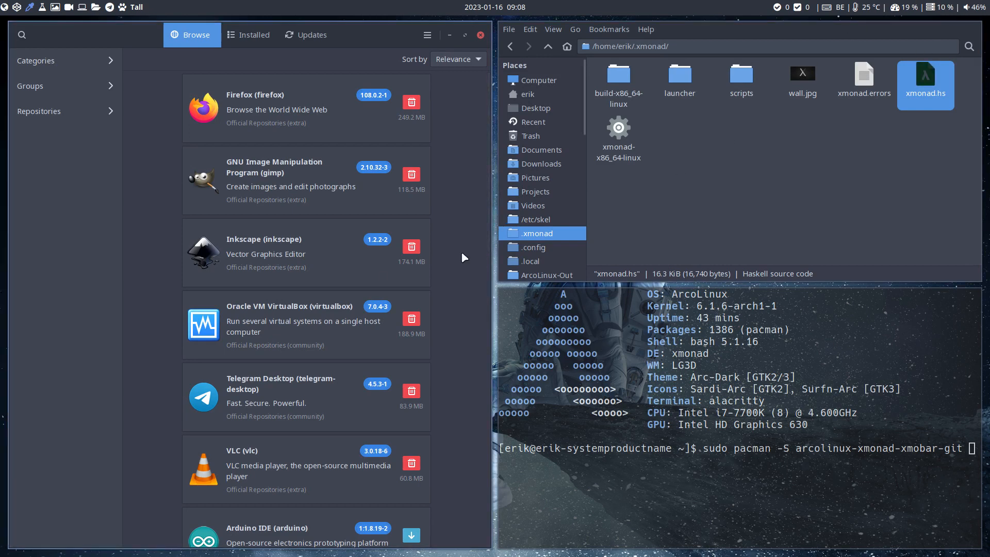
- Close the Pamac software manager after viewing the Browse tab
{"action": "left_click", "coordinate": [479, 36]}
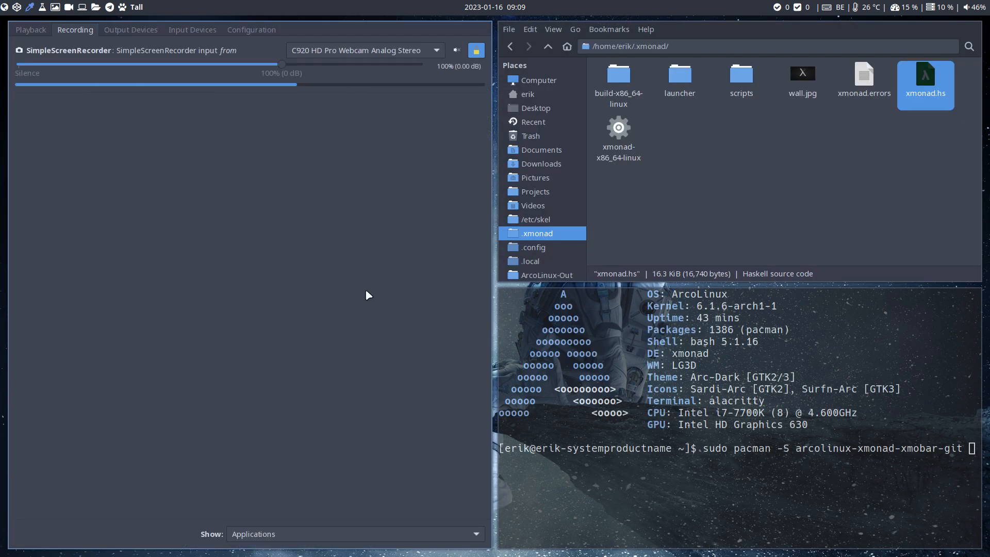
- Raise the C920 HD Pro Webcam microphone to 142% under Input Devices
{"action": "left_click", "coordinate": [192, 30]}
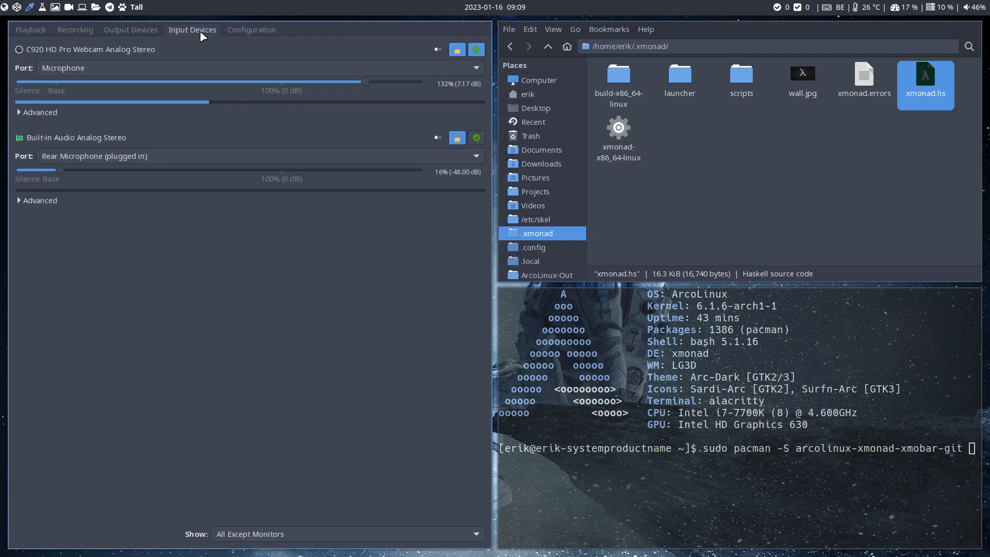
{"action": "left_click_drag", "start_coordinate": [364, 82], "coordinate": [387, 82]}
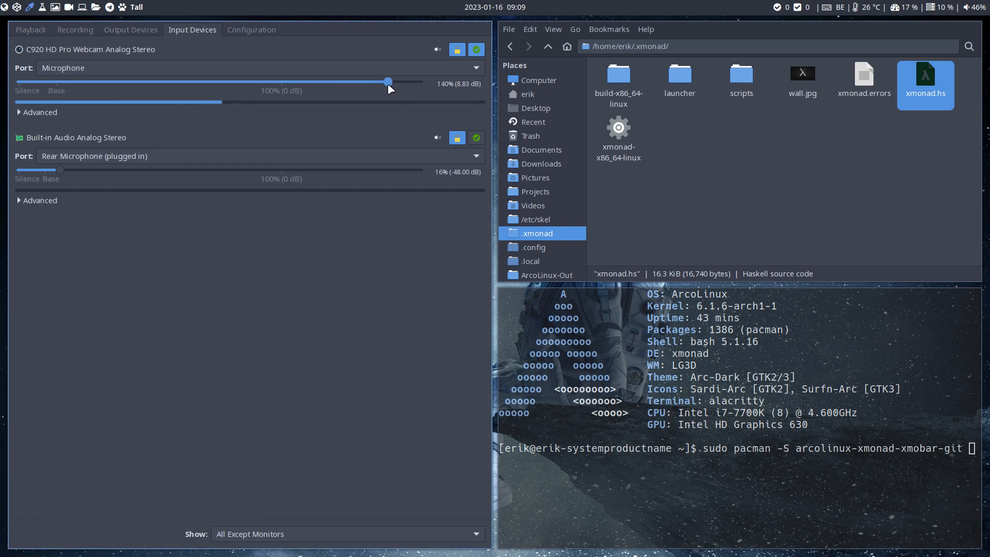
{"action": "left_click_drag", "start_coordinate": [388, 82], "coordinate": [392, 82]}
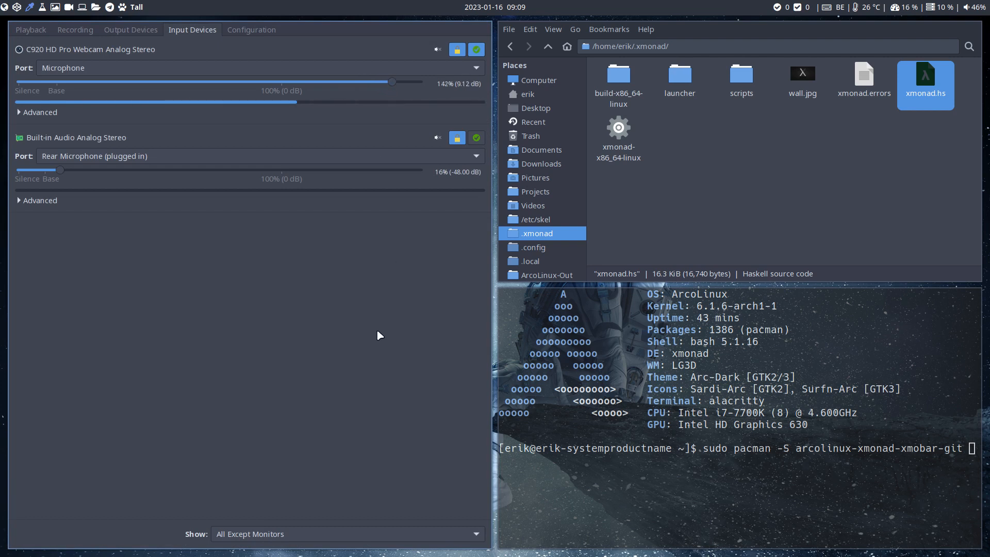
{"action": "mouse_move", "coordinate": [294, 227]}
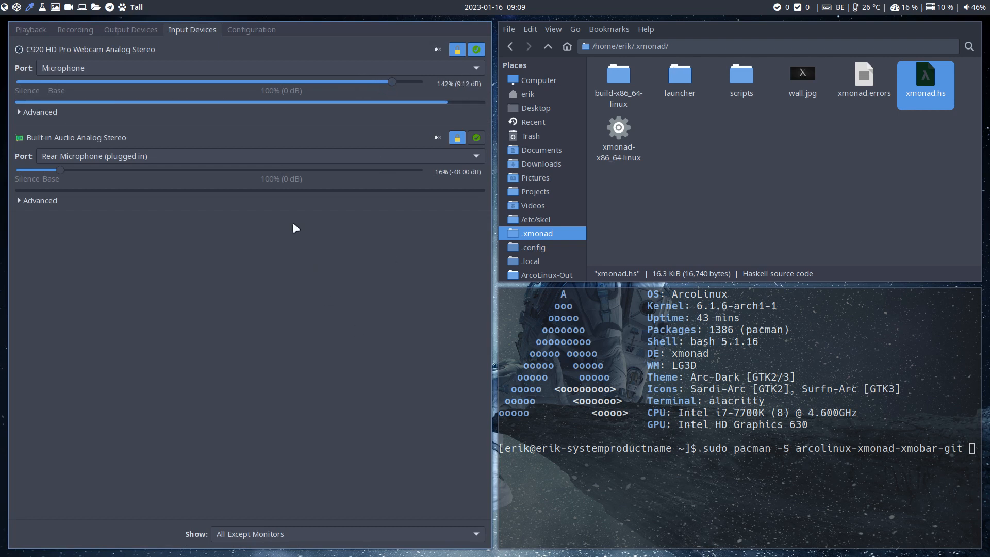
{"action": "left_click", "coordinate": [30, 29]}
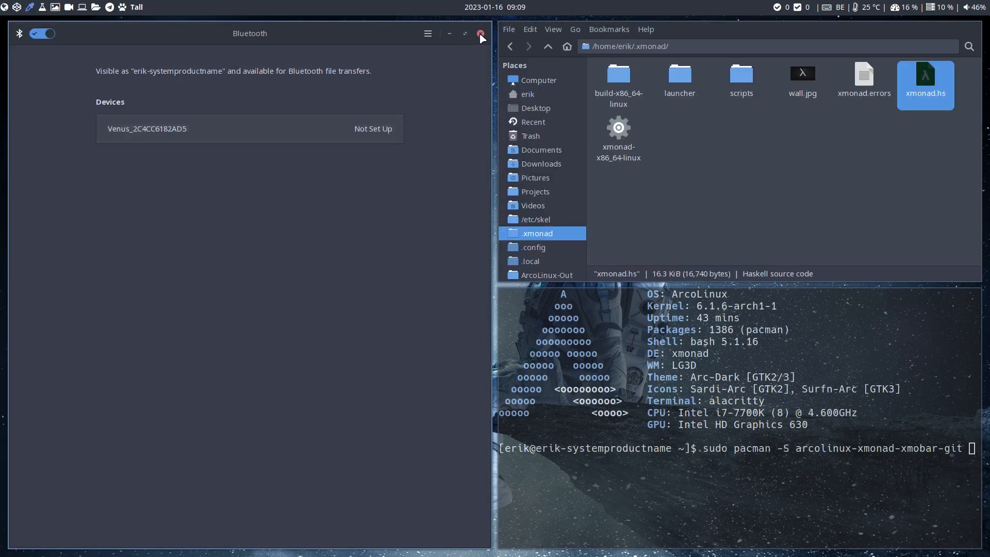
- Close the Blueberry Bluetooth settings window after checking the Devices list
{"action": "left_click", "coordinate": [480, 33]}
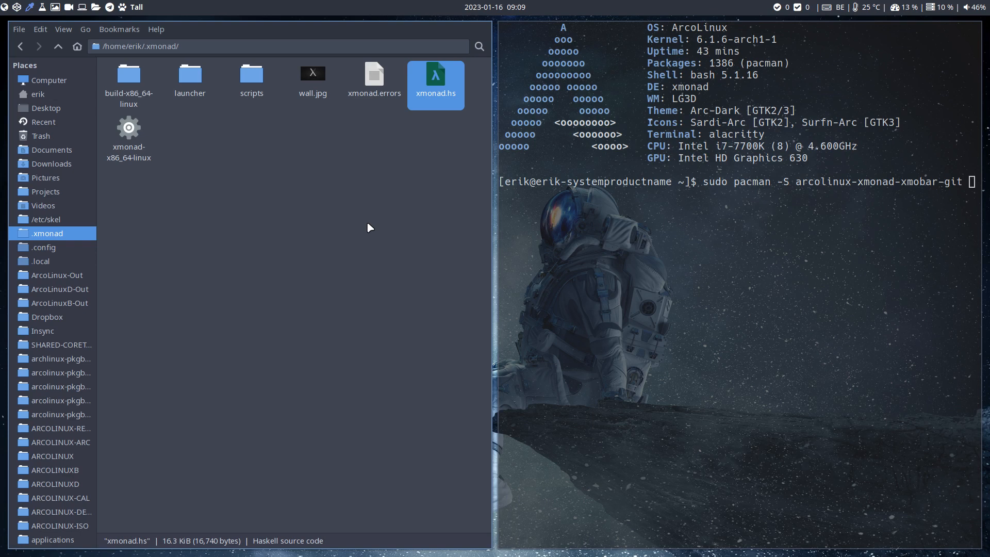
{"action": "mouse_move", "coordinate": [393, 129]}
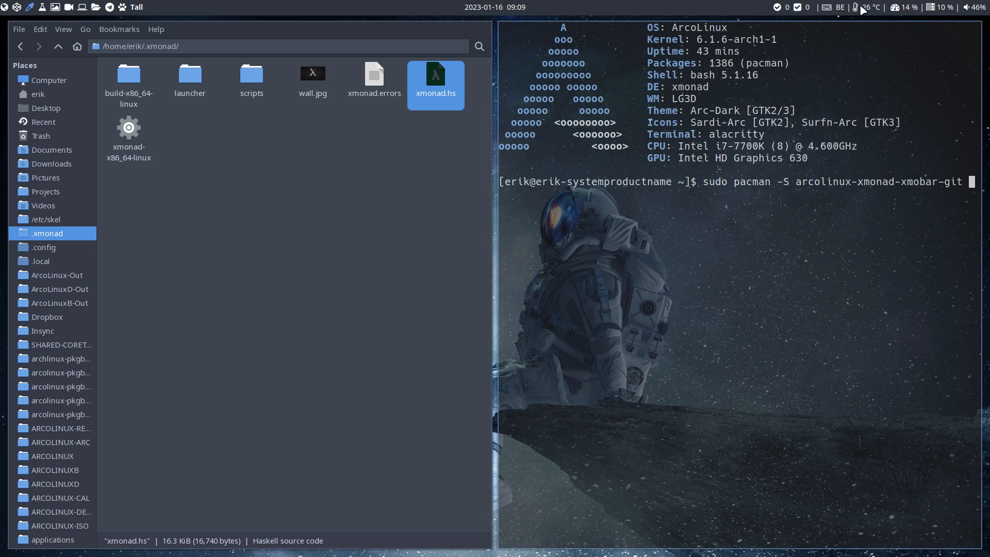
{"action": "mouse_move", "coordinate": [839, 142]}
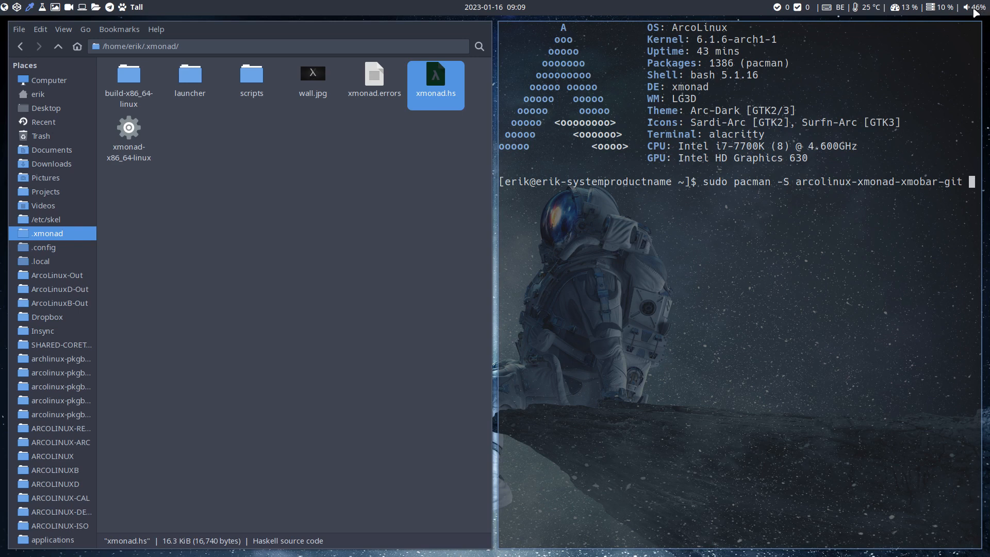
{"action": "mouse_move", "coordinate": [529, 272]}
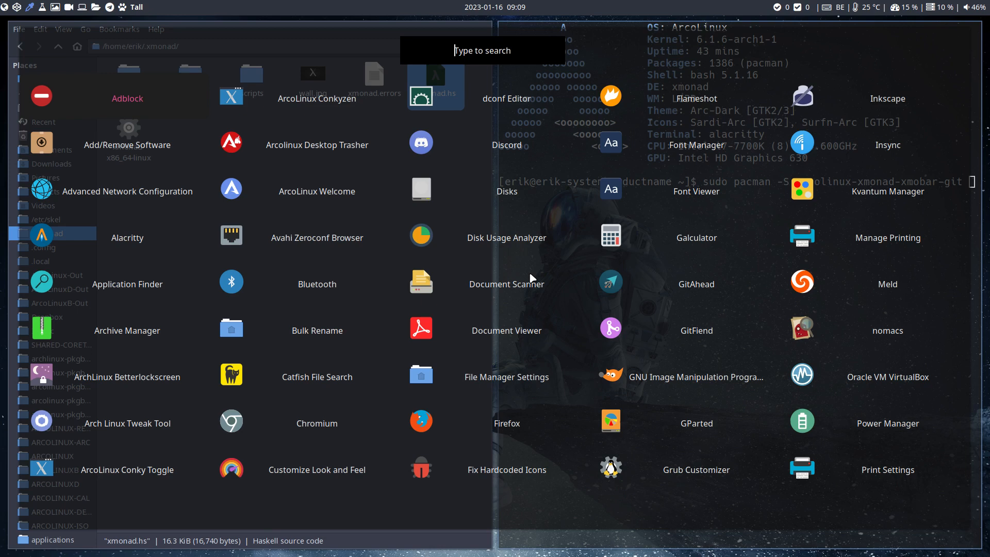
{"action": "key", "text": "Escape"}
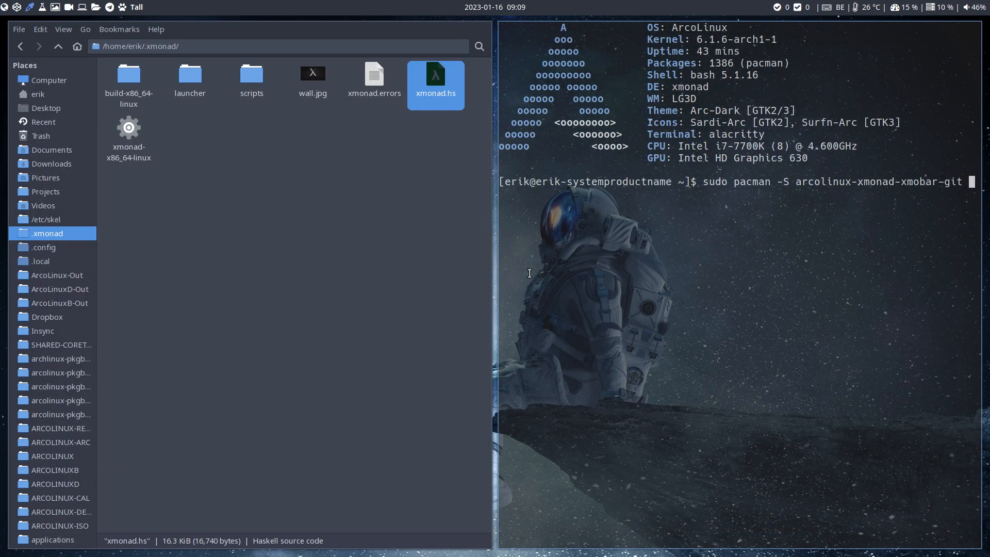